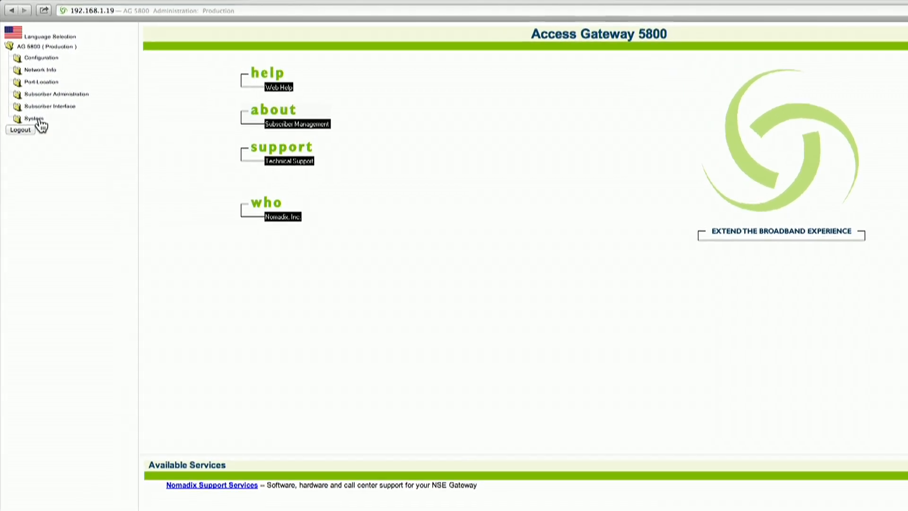
# Step: Expand the System folder in the left navigation tree to reveal ARP, Reboot and Upgrade
pyautogui.click(32, 117)
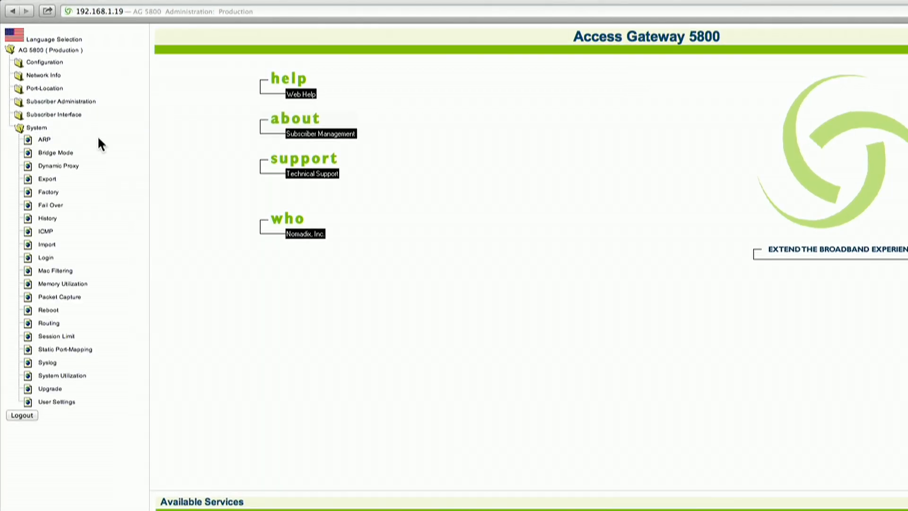
pyautogui.moveTo(51, 269)
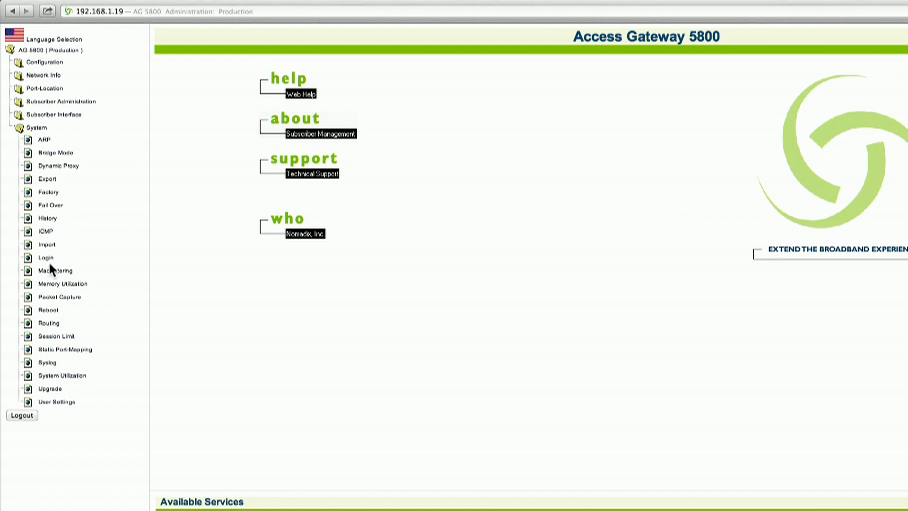
# Step: Go to System > Login to view the manager, operator and RADIUS test credentials
pyautogui.click(46, 258)
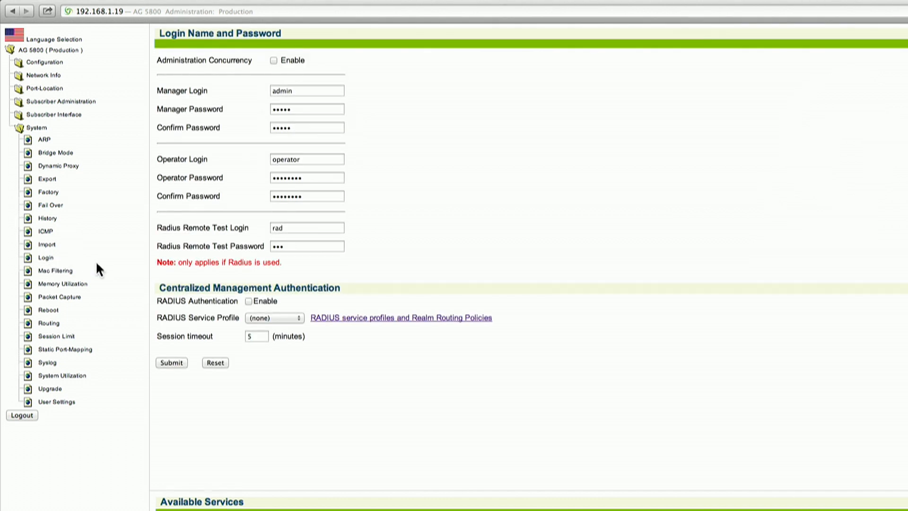
pyautogui.moveTo(355, 285)
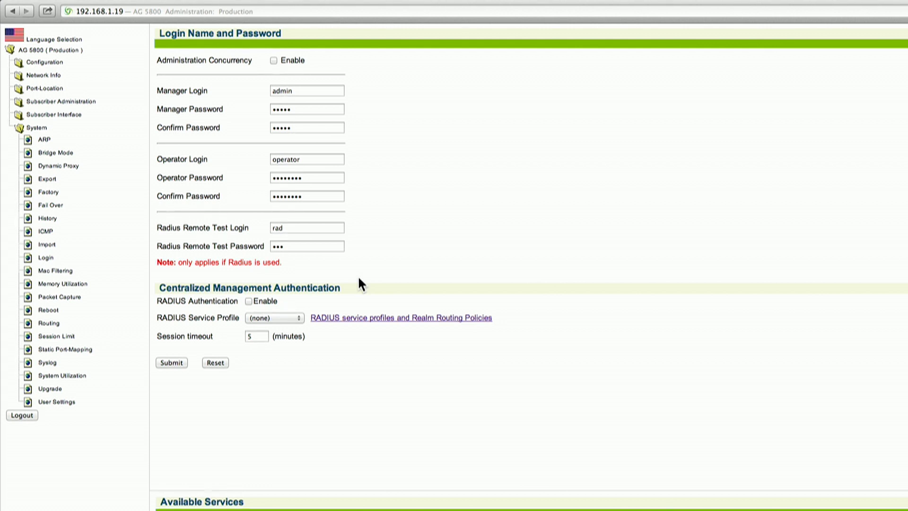
pyautogui.moveTo(358, 300)
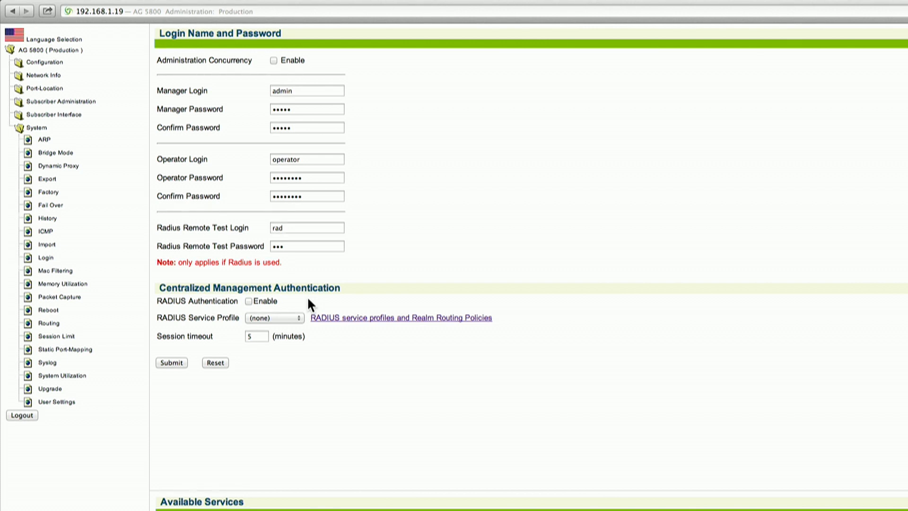
pyautogui.moveTo(249, 307)
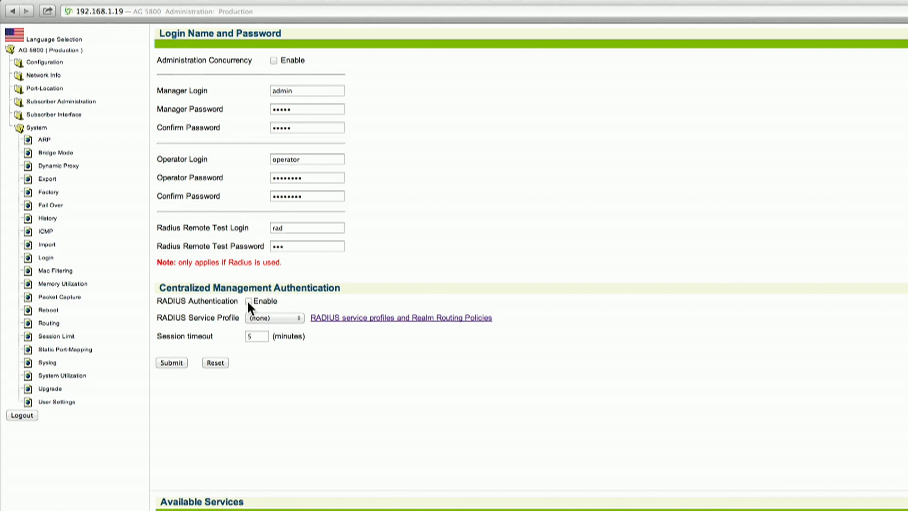
# Step: Enable management RADIUS Authentication using the RadiusServer service profile
pyautogui.click(249, 301)
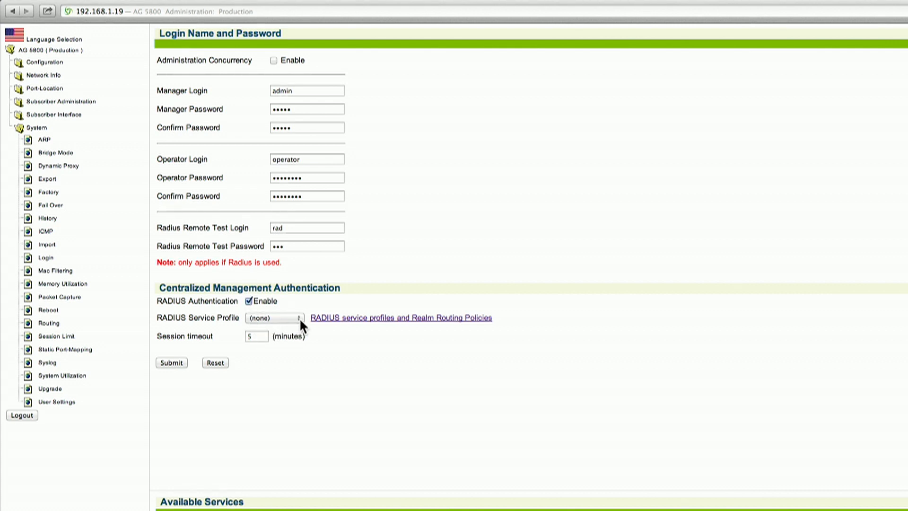
pyautogui.click(274, 318)
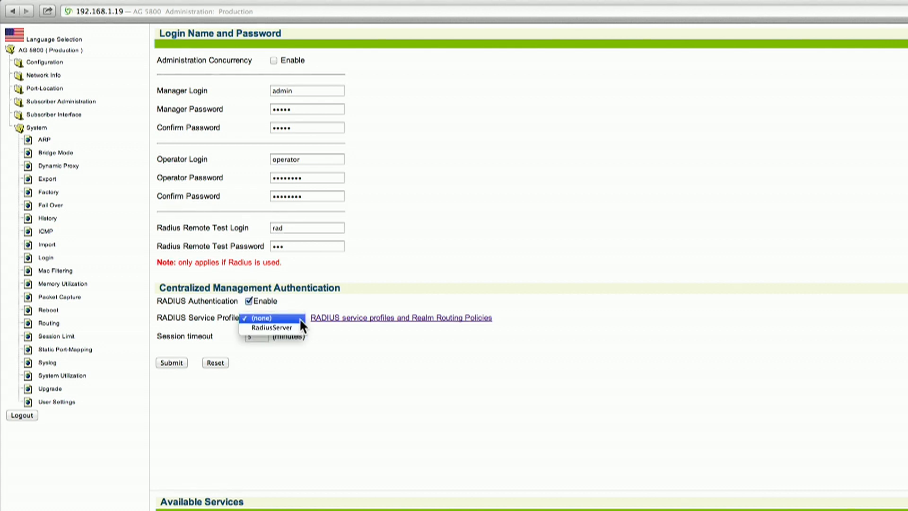
pyautogui.click(271, 327)
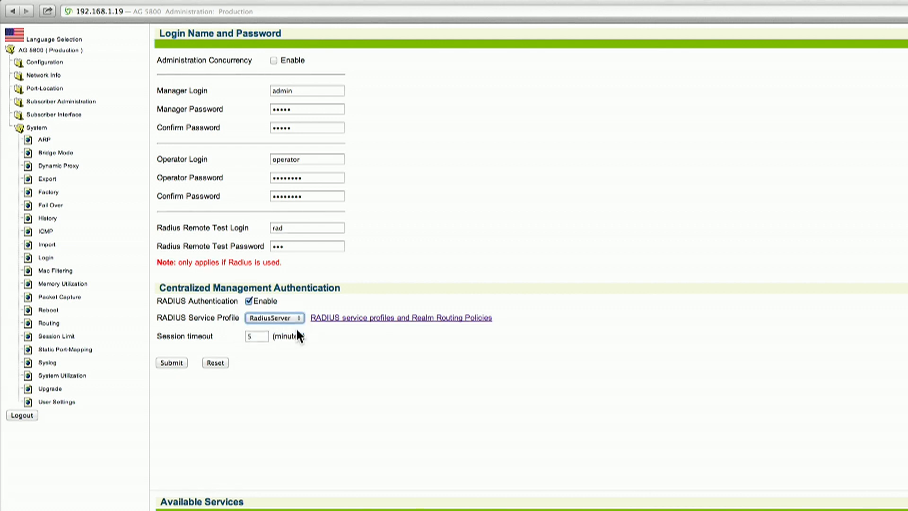
pyautogui.click(257, 336)
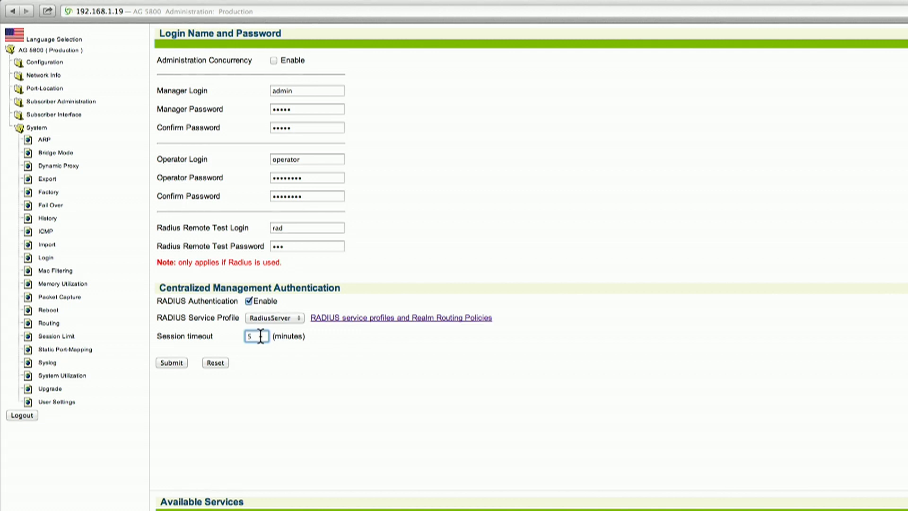
pyautogui.moveTo(263, 366)
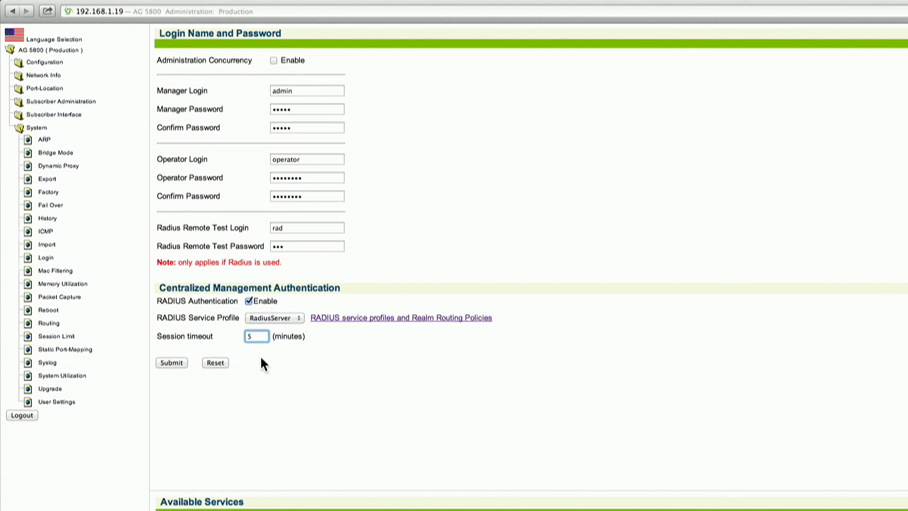